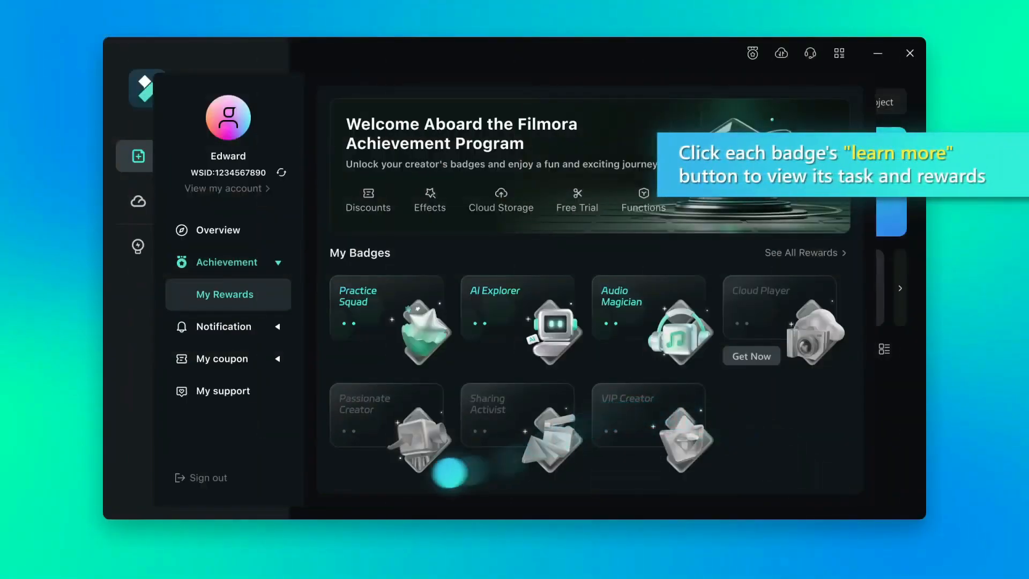
# Review the Passionate Creator and Practice Squad badges, then close the account panel.
pyautogui.click(387, 415)
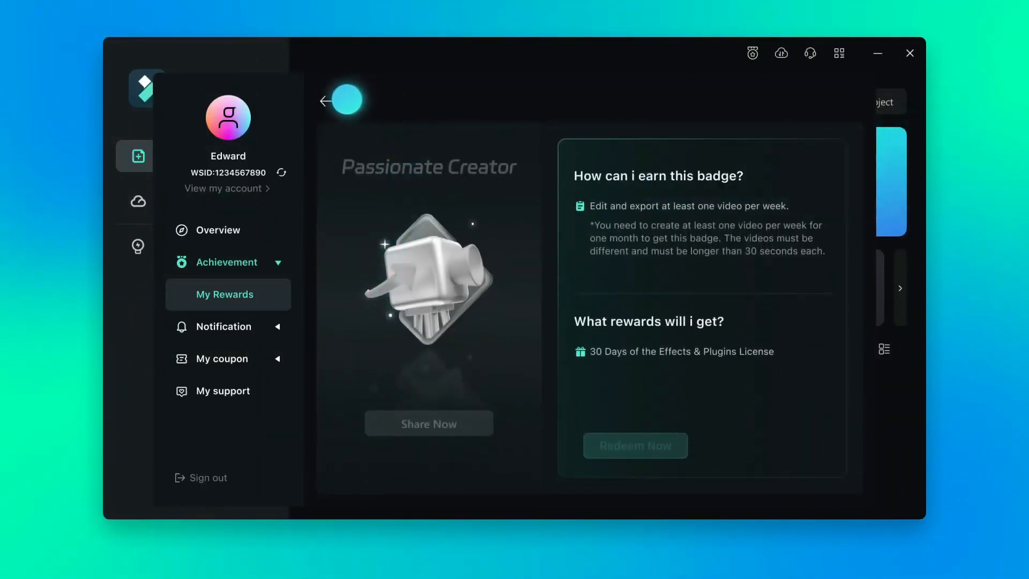
pyautogui.click(324, 100)
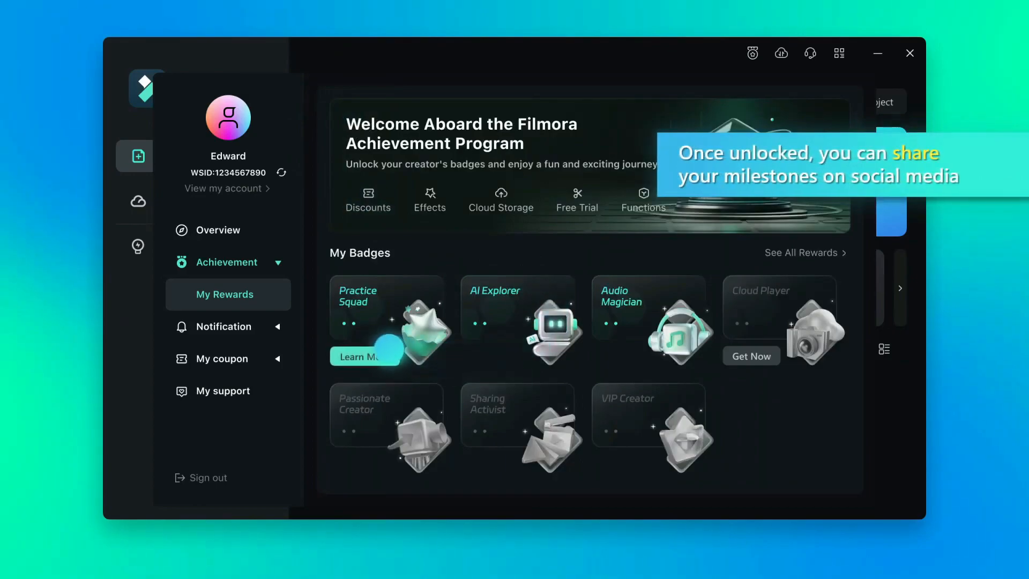
pyautogui.click(360, 357)
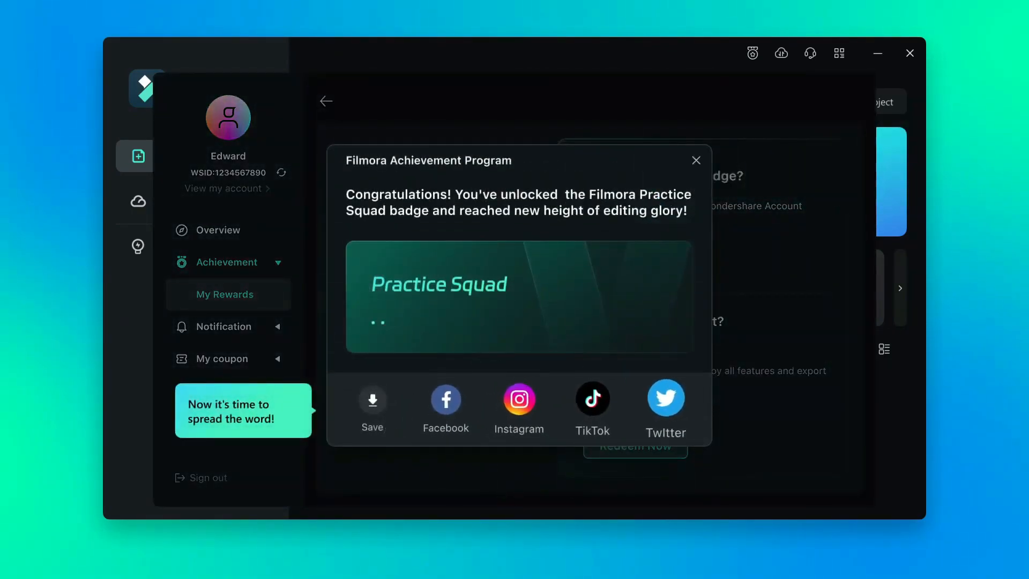
pyautogui.click(695, 160)
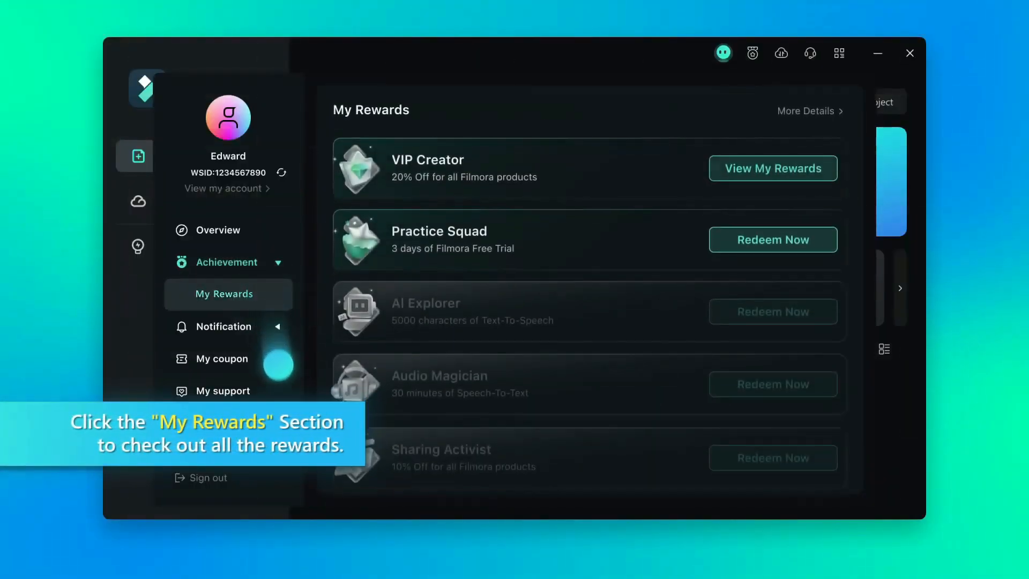
pyautogui.click(773, 239)
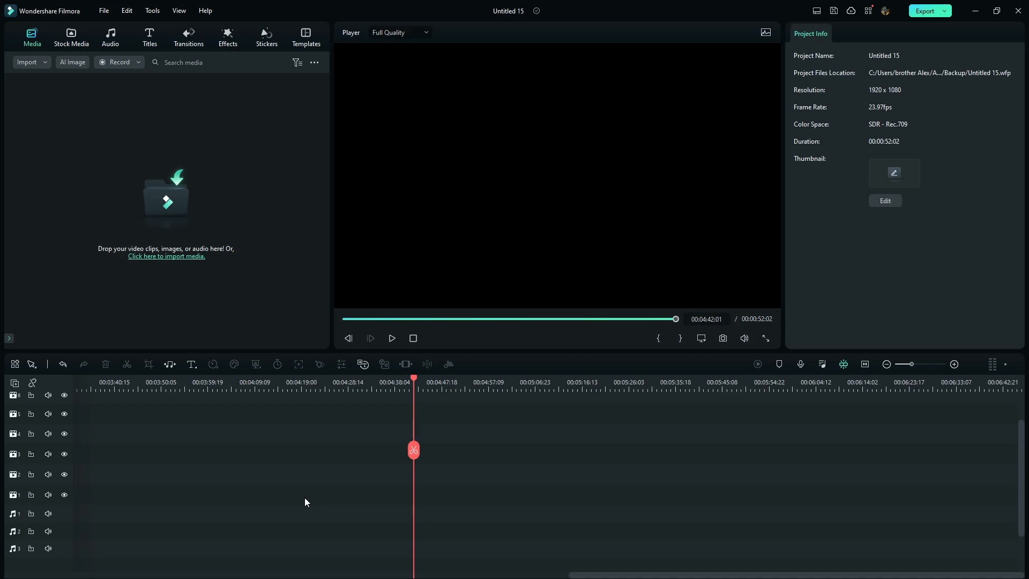
# Add a Quick Text title to the timeline and type ALEXEDITS as its text.
pyautogui.click(191, 364)
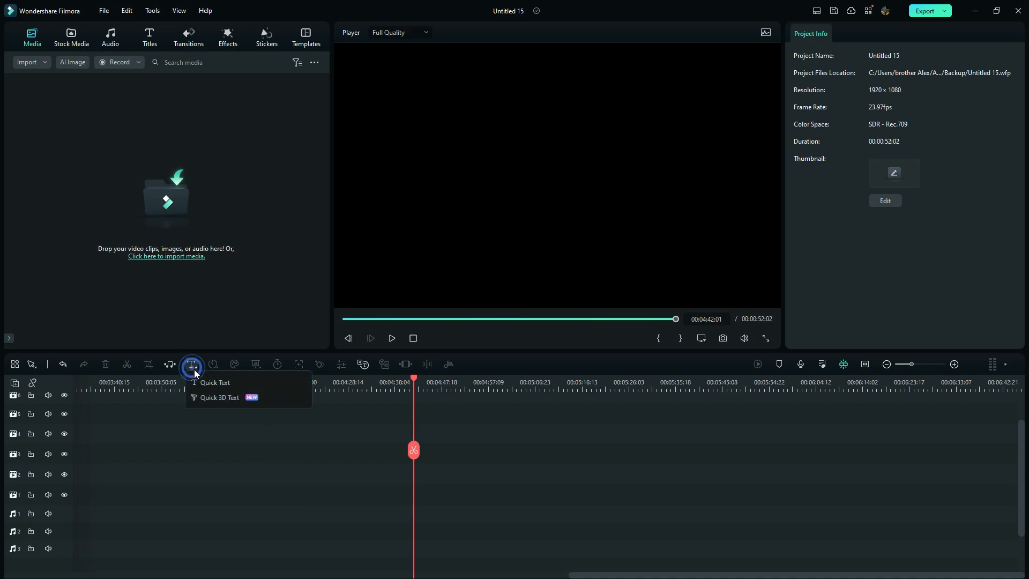
pyautogui.click(214, 382)
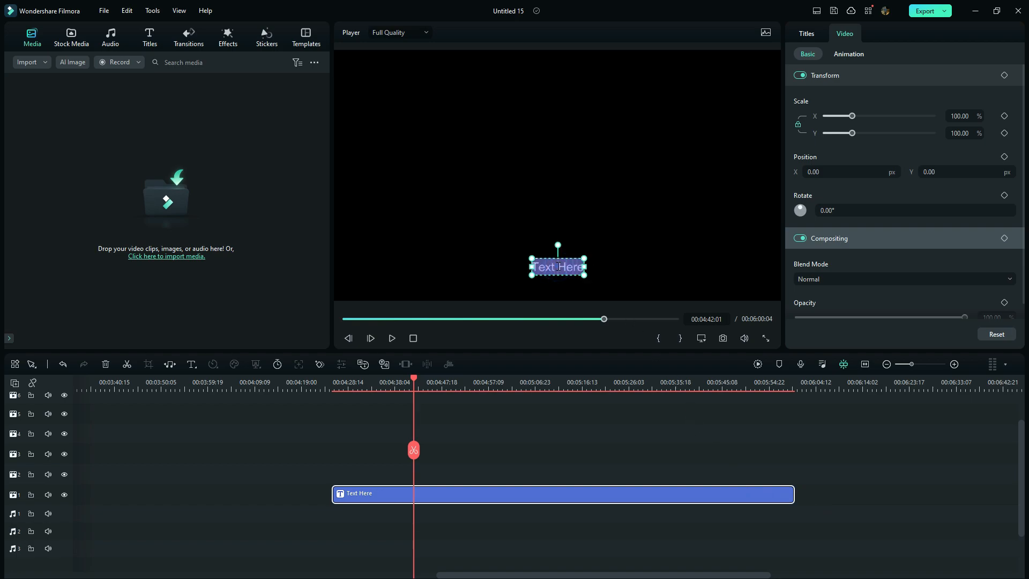
pyautogui.write('ALEXEDITS')
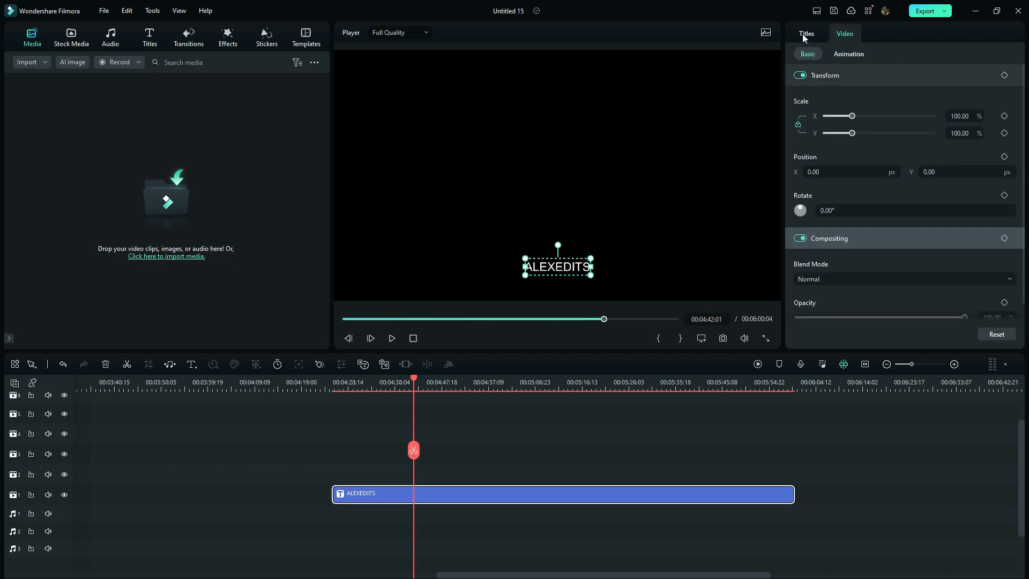
# Show the ALEXEDITS title's text settings and apply a plain white text preset.
pyautogui.click(807, 33)
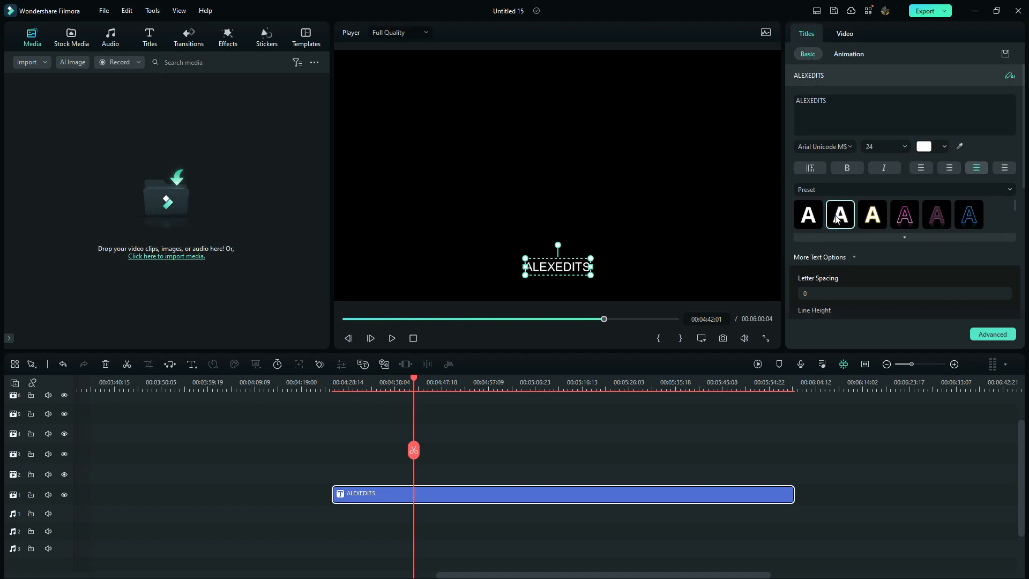
pyautogui.click(839, 214)
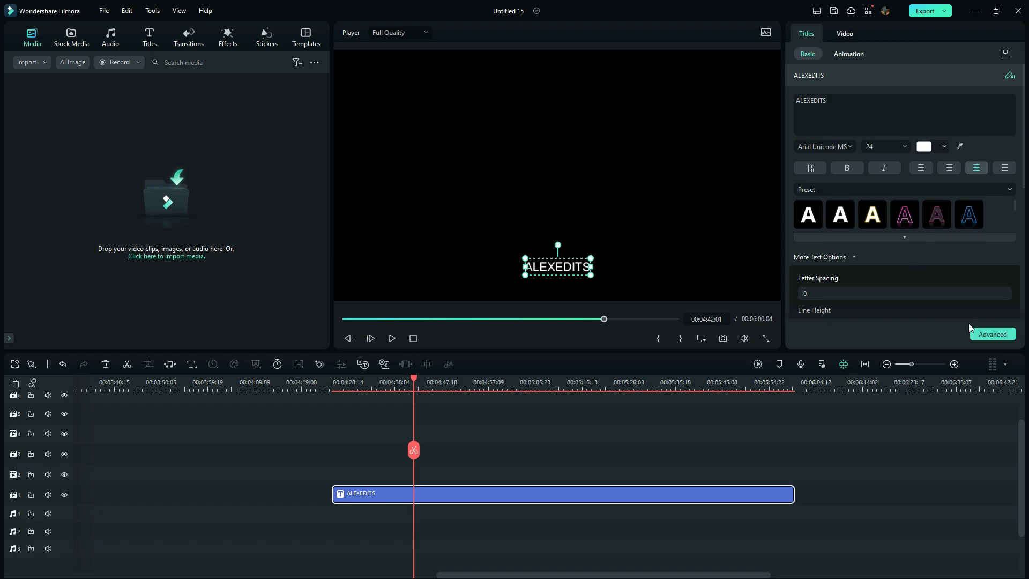
pyautogui.click(991, 334)
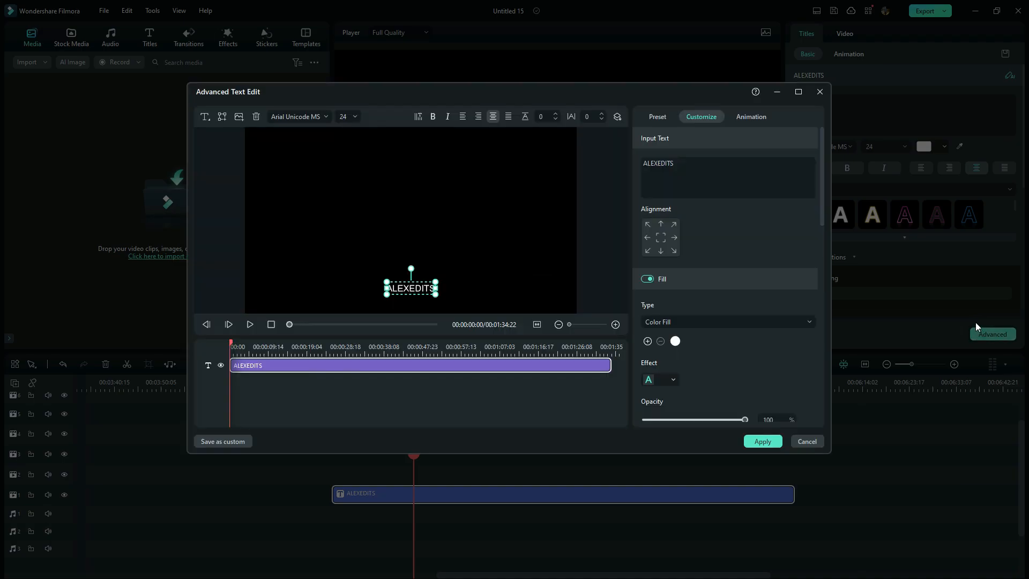
pyautogui.moveTo(760, 248)
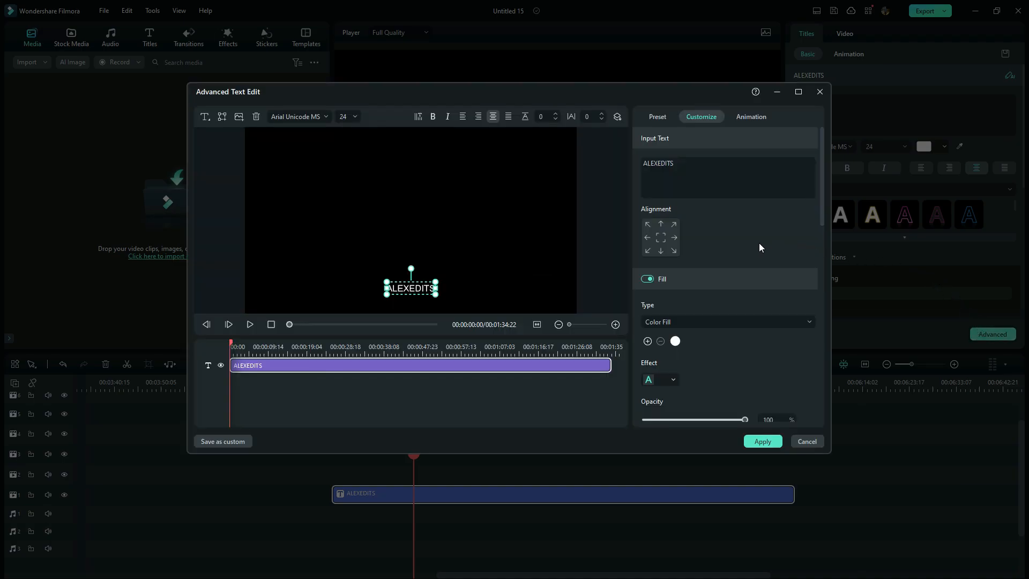
pyautogui.scroll(-3)
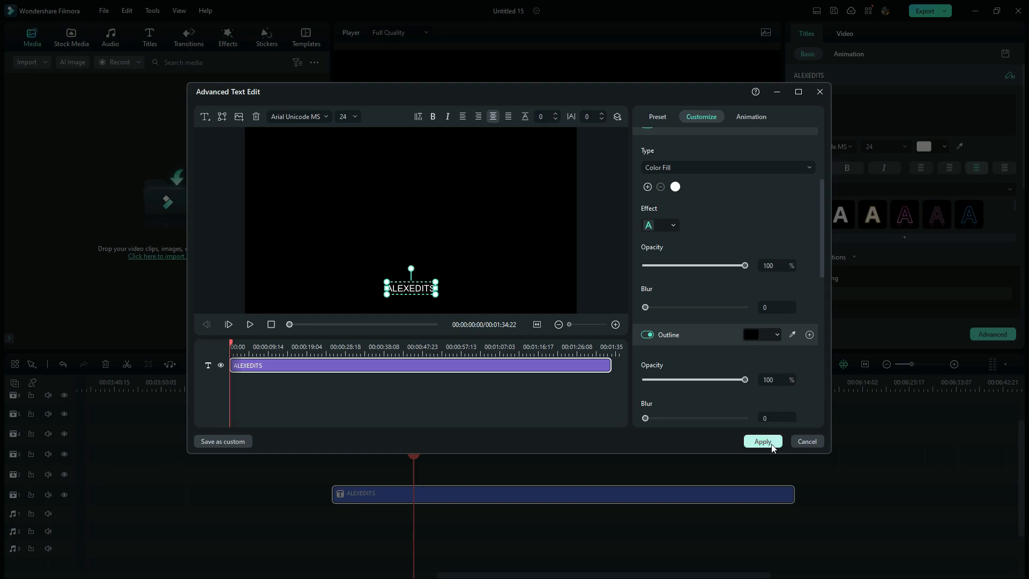
pyautogui.click(761, 441)
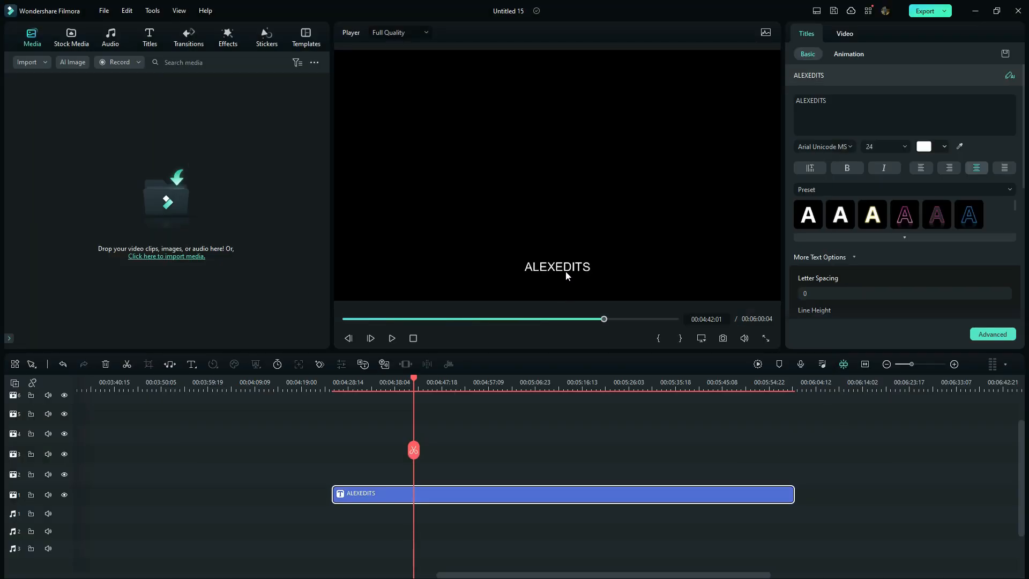
# Enlarge the ALEXEDITS title to size 121 and set it in Bowlby One SC.
pyautogui.click(557, 266)
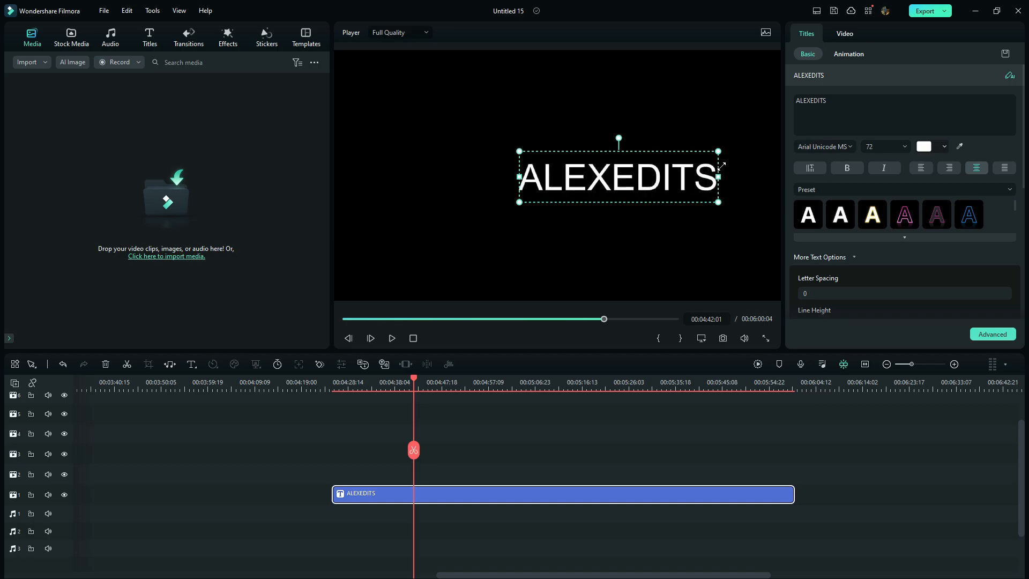
pyautogui.click(821, 147)
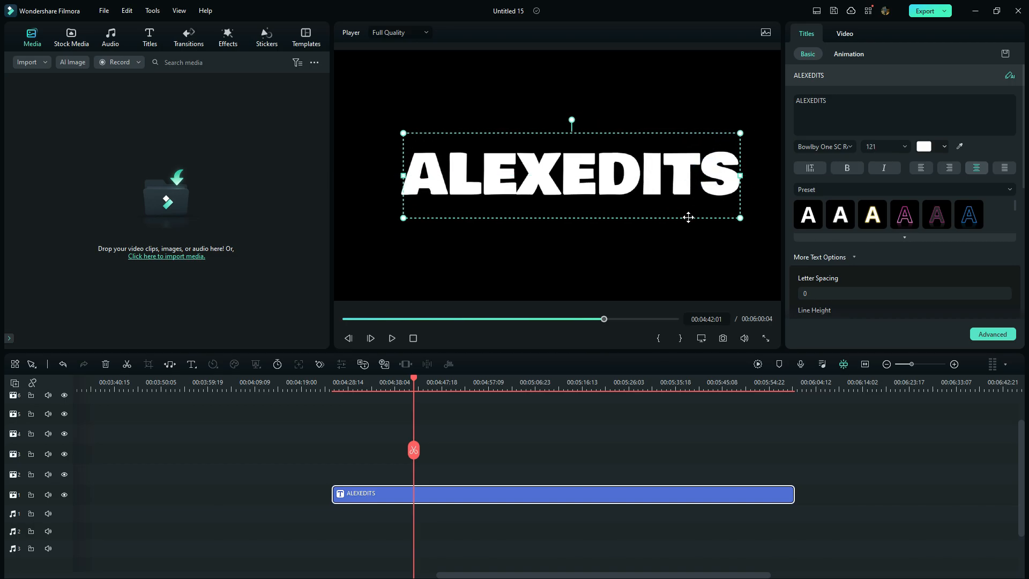
pyautogui.moveTo(403, 509)
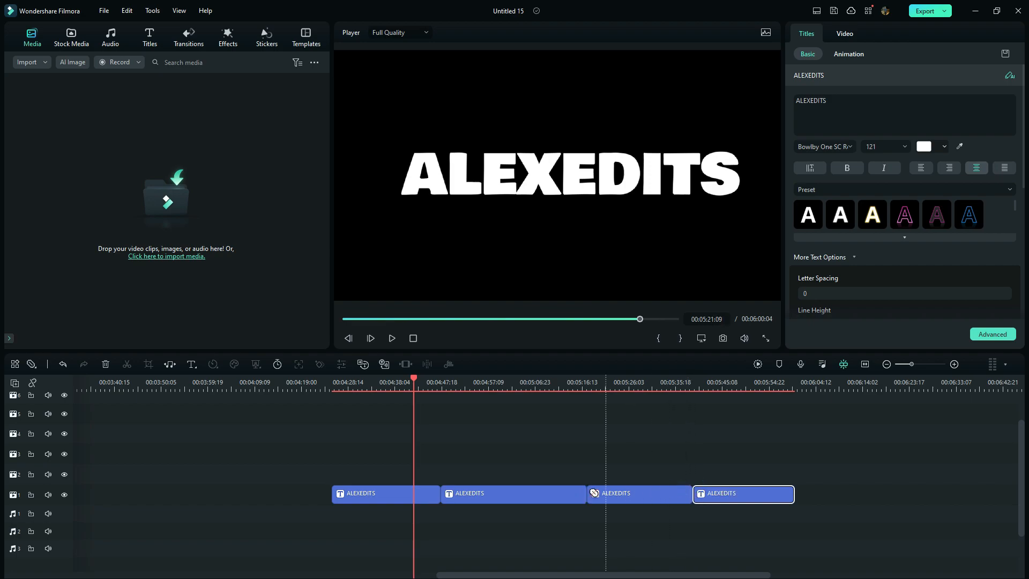
# Change the second title clip's text to YTCHANNEL and select the fourth clip's text.
pyautogui.click(514, 493)
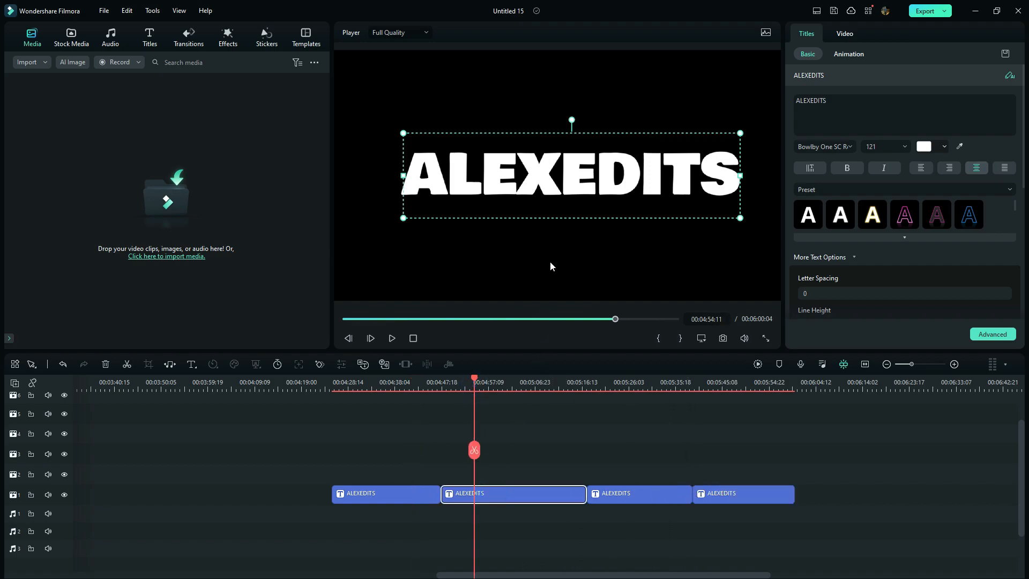
pyautogui.write('YTCHANNEL')
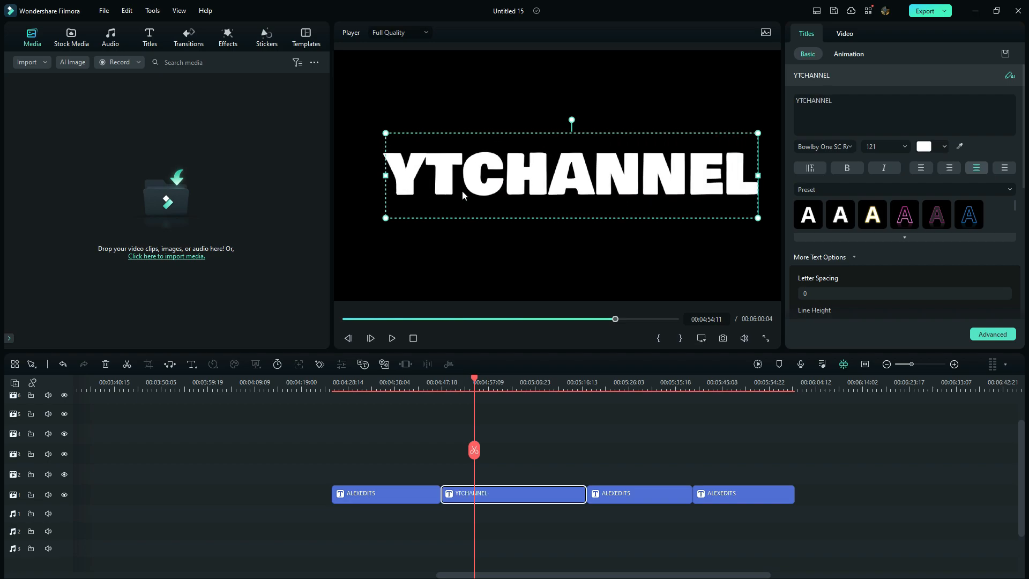
pyautogui.click(743, 494)
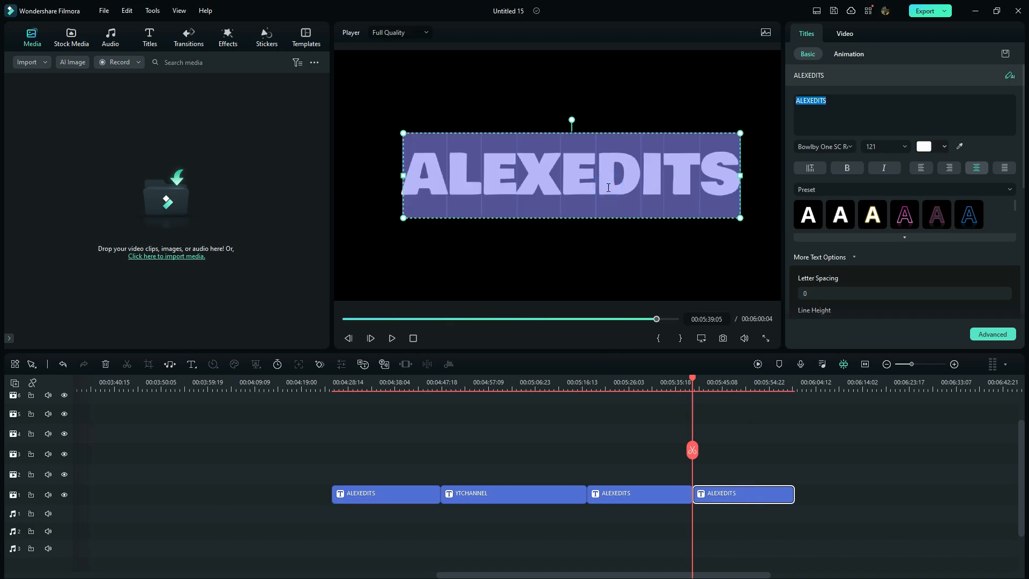
pyautogui.click(742, 493)
pyautogui.write('YTCHANNEL')
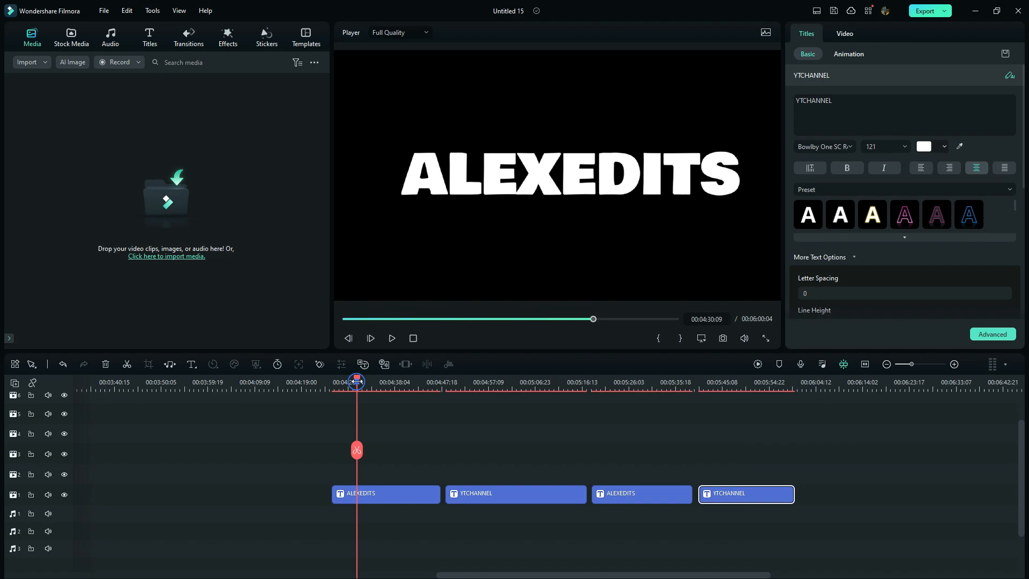
pyautogui.moveTo(367, 494)
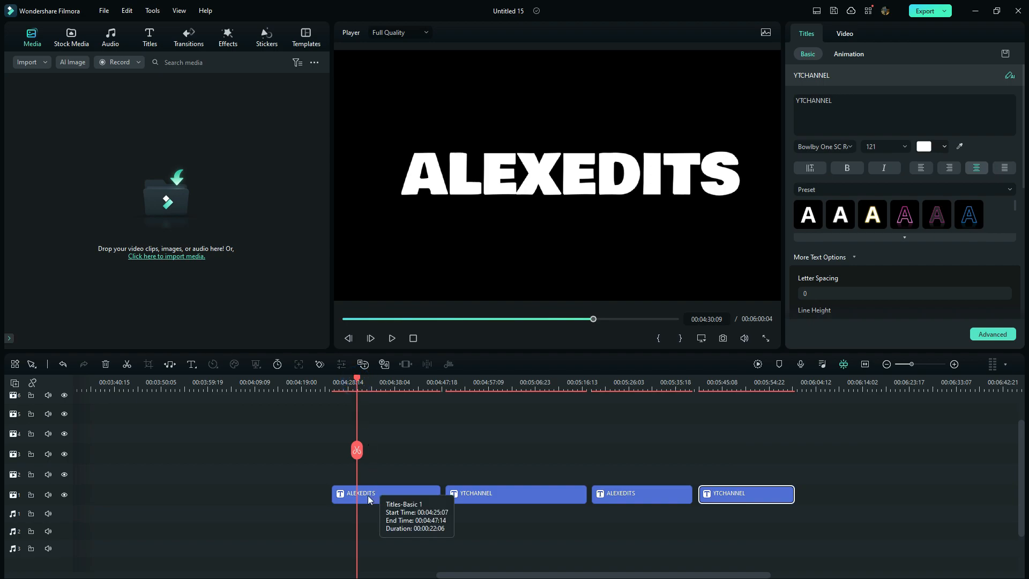
# Show the Video tab's transform properties for the first ALEXEDITS clip.
pyautogui.click(844, 33)
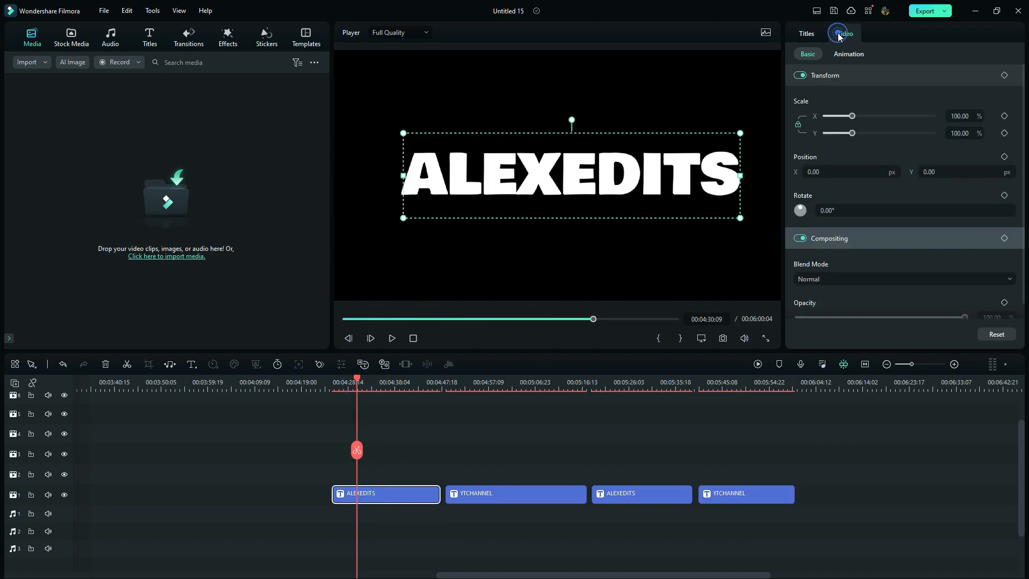
pyautogui.click(845, 33)
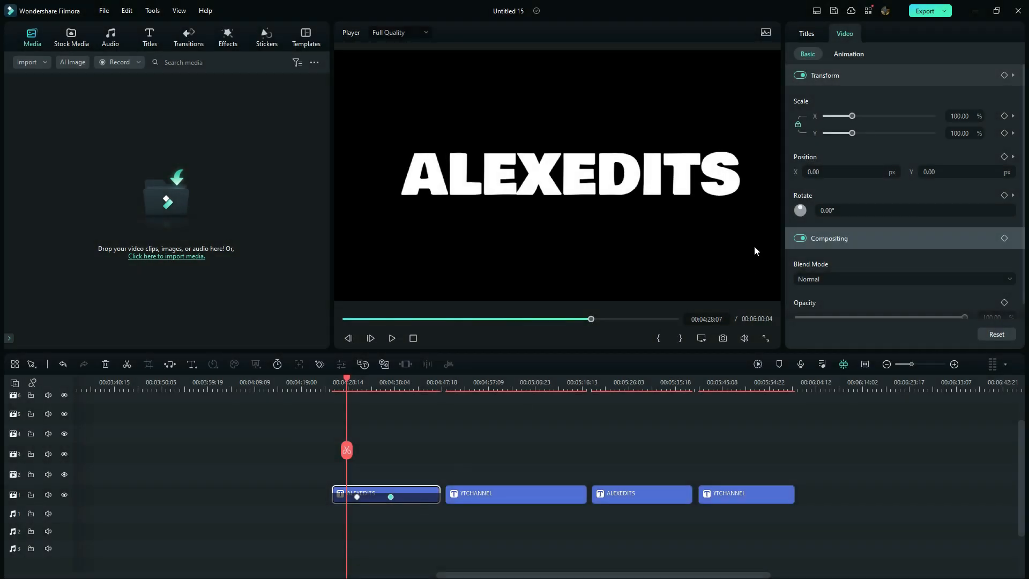
# Give ALEXEDITS a Zoom In entrance and YTCHANNEL a Clockwise spin entrance.
pyautogui.rightClick(386, 493)
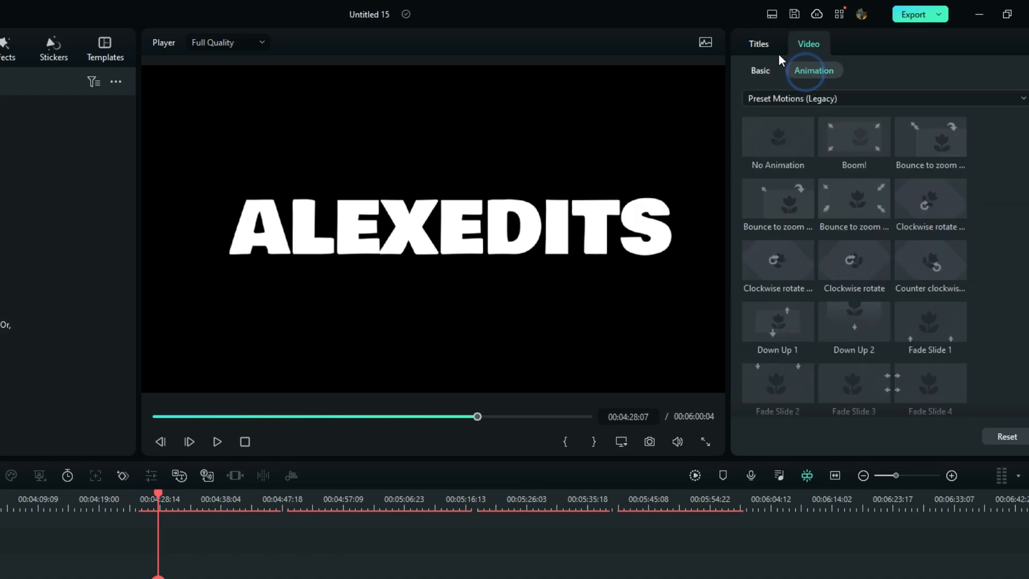
pyautogui.click(758, 43)
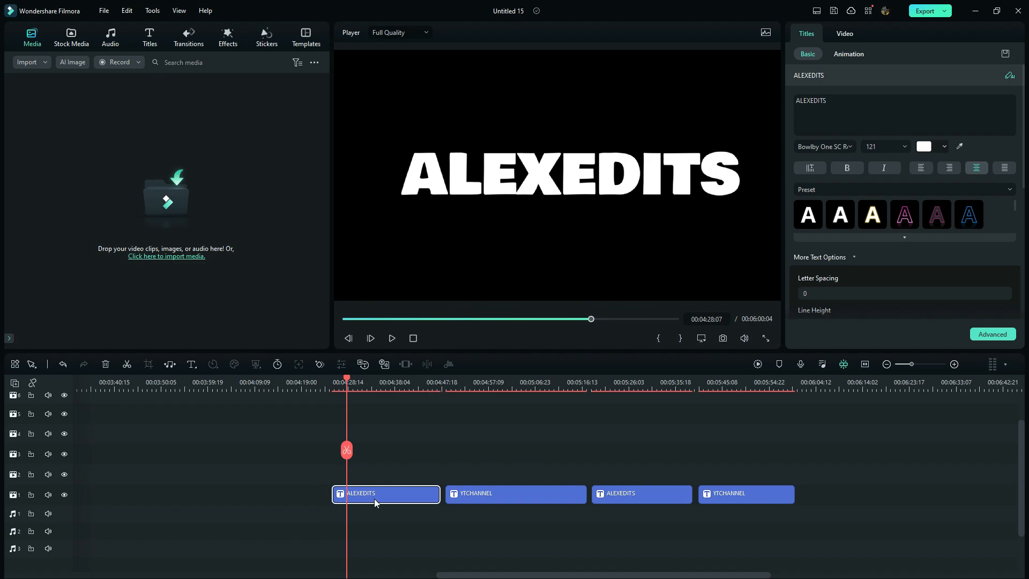
pyautogui.click(849, 54)
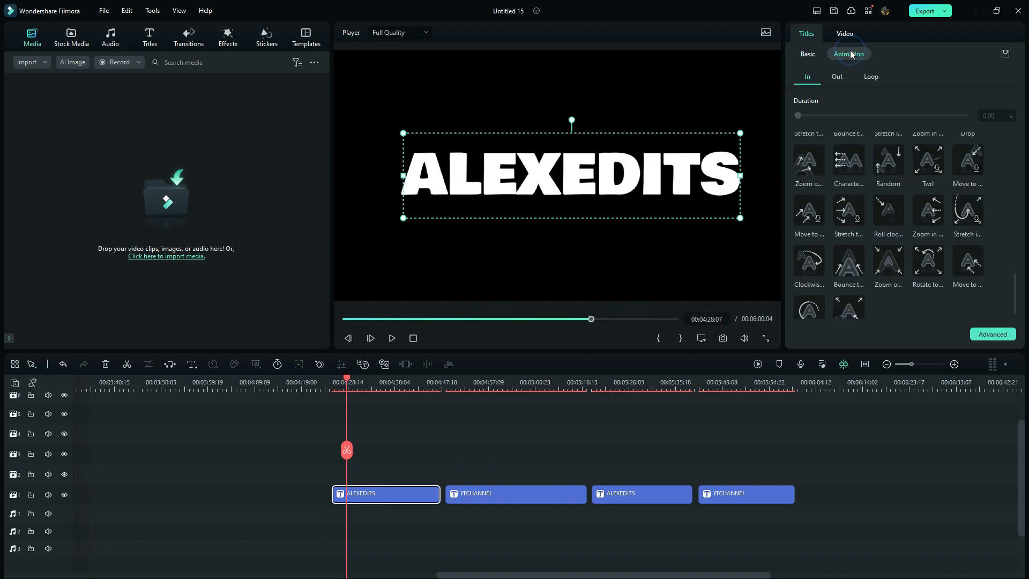
pyautogui.moveTo(843, 71)
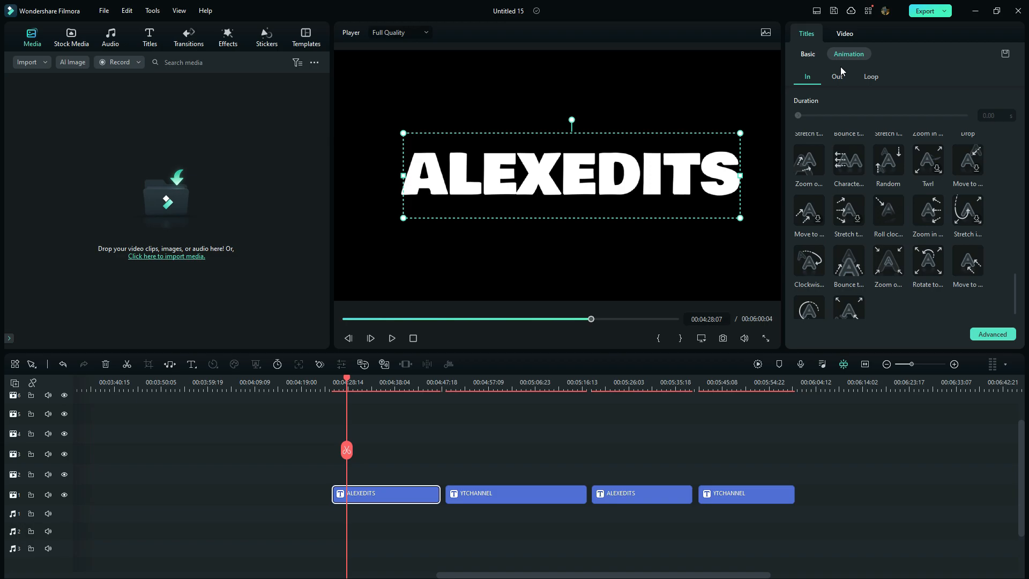
pyautogui.scroll(3)
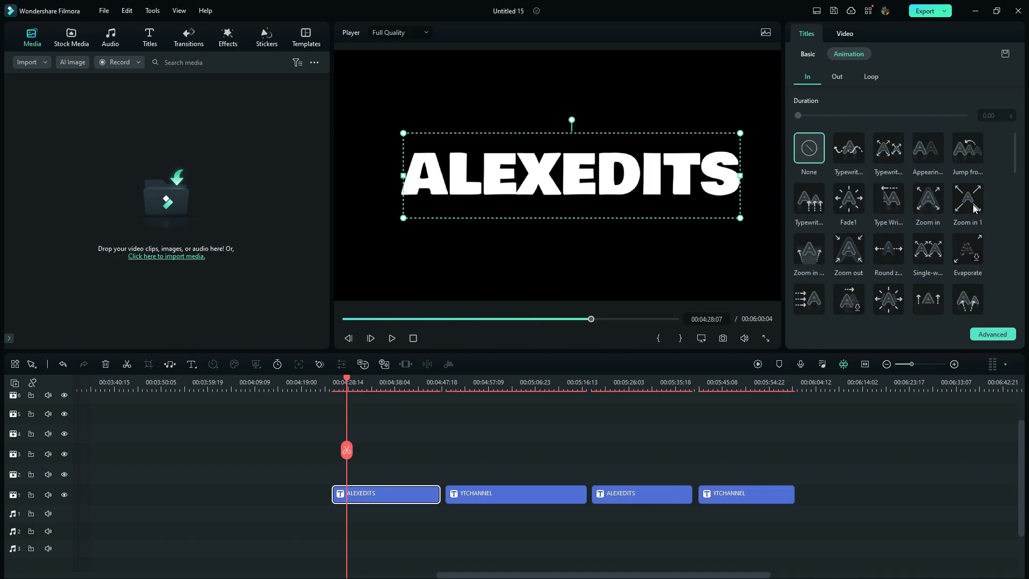
pyautogui.scroll(-3)
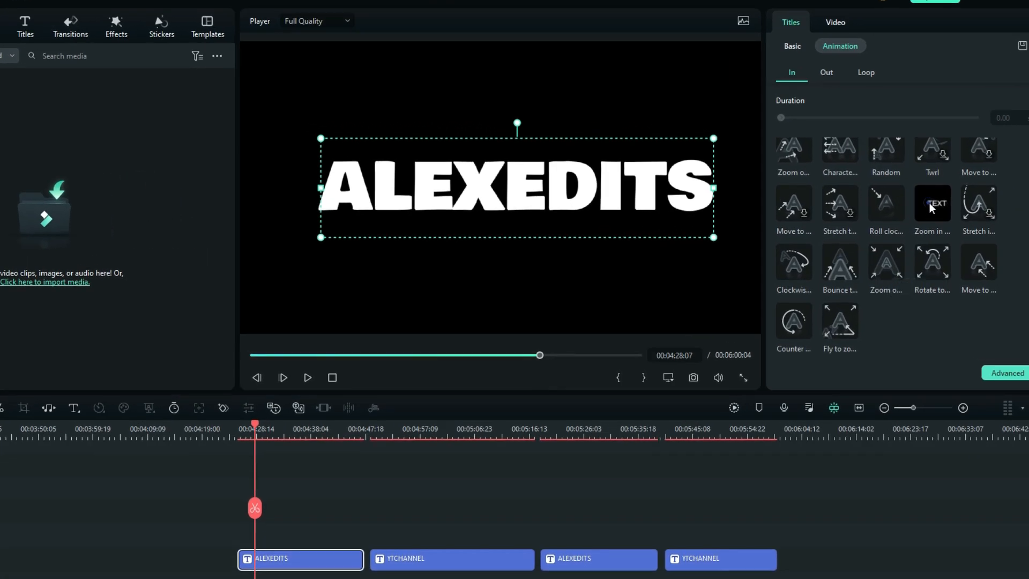
pyautogui.click(932, 204)
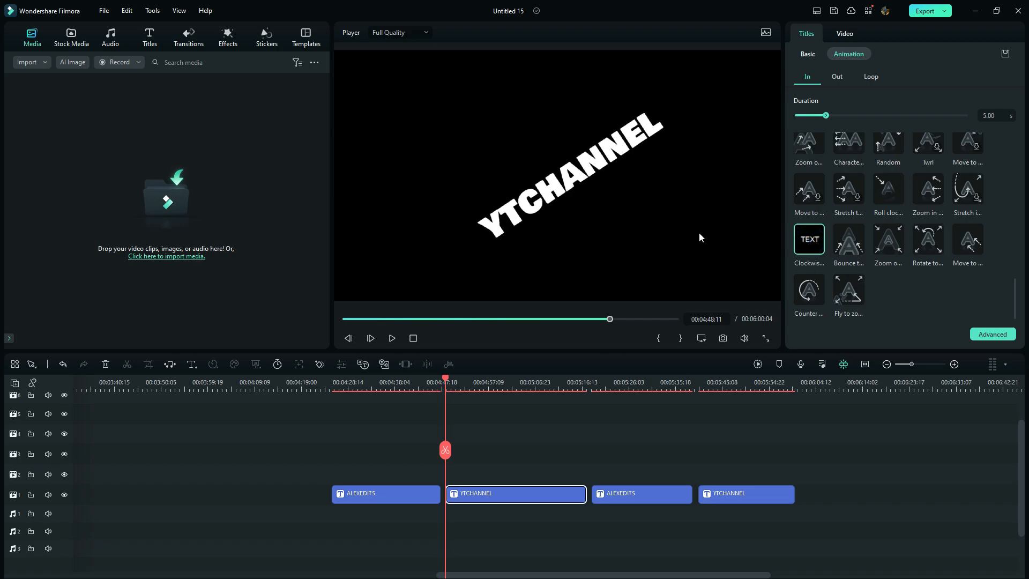
pyautogui.click(808, 239)
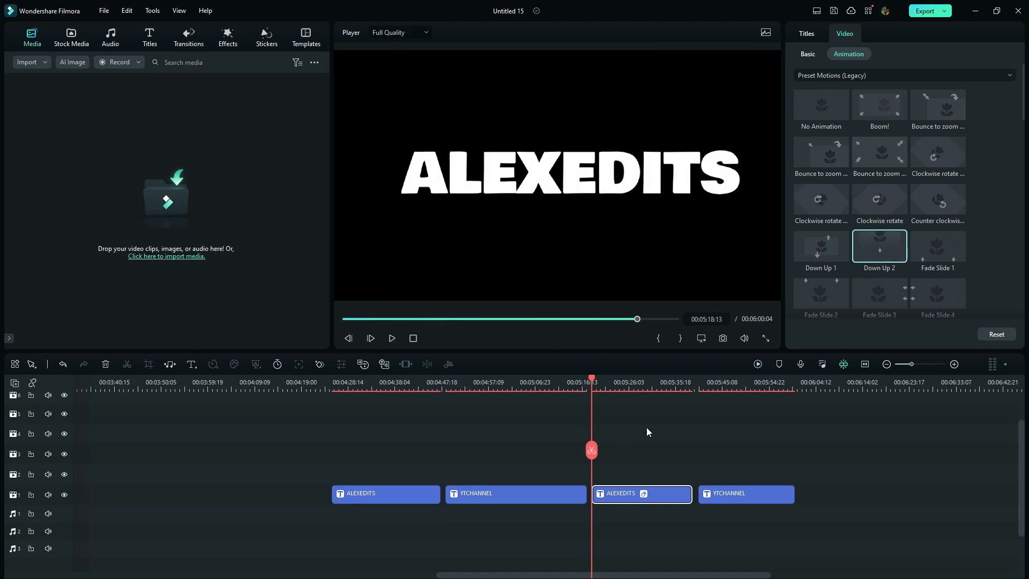
pyautogui.click(746, 494)
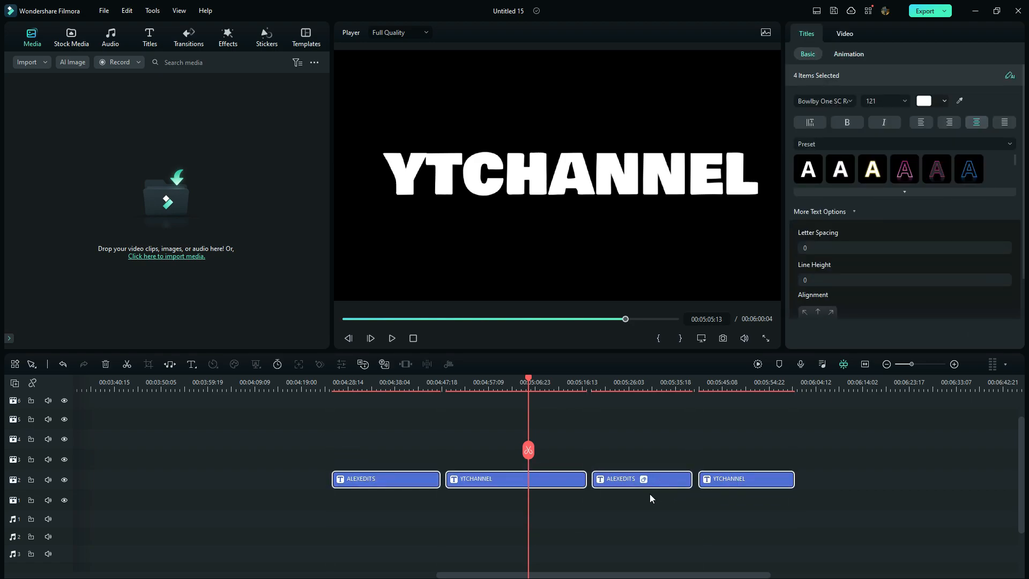
pyautogui.moveTo(88, 60)
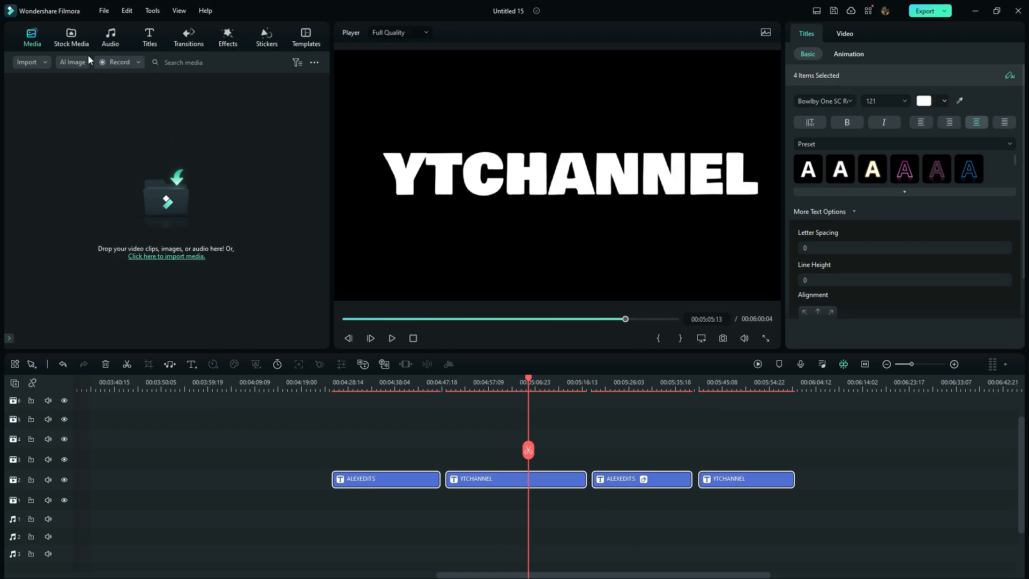
# Browse Stock Media's Mine > Downloads folder for the Green solid colour clip.
pyautogui.click(71, 37)
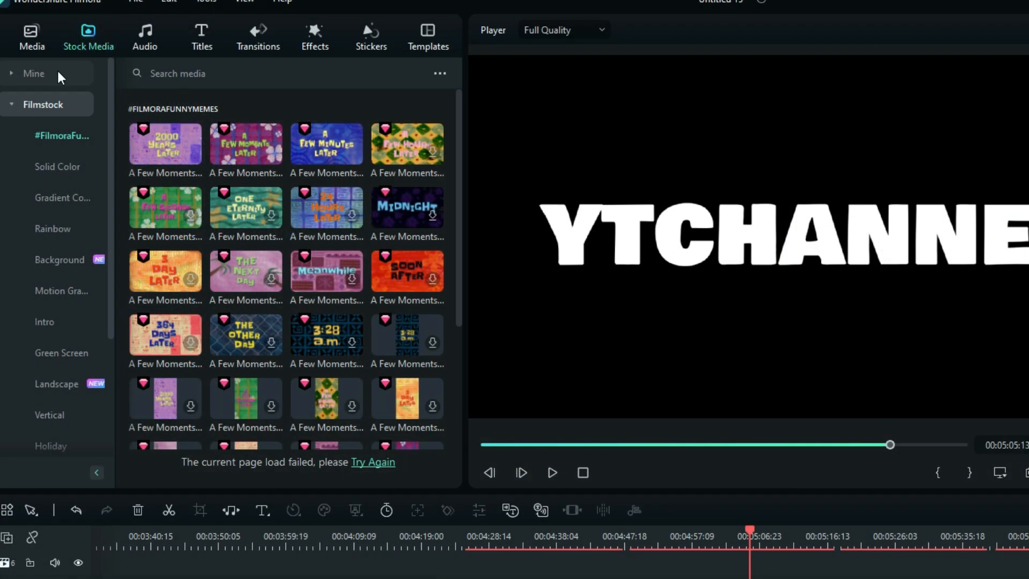
pyautogui.click(33, 73)
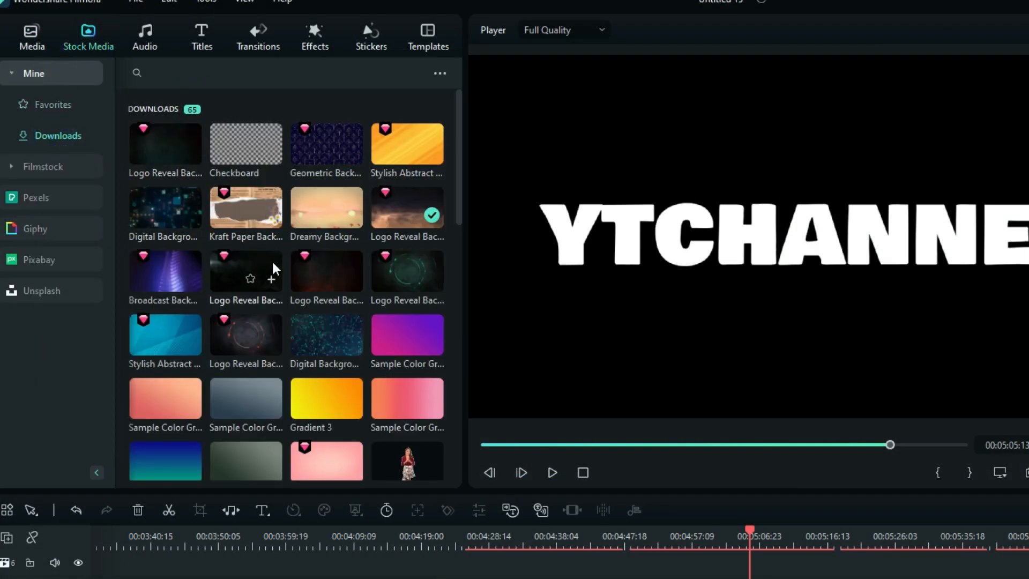
pyautogui.scroll(-3)
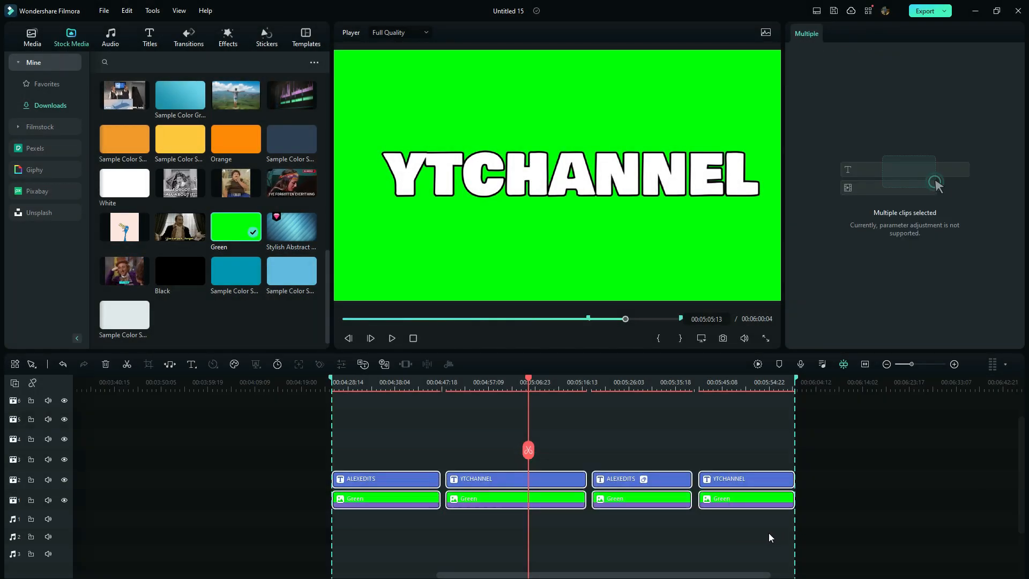
pyautogui.moveTo(868, 272)
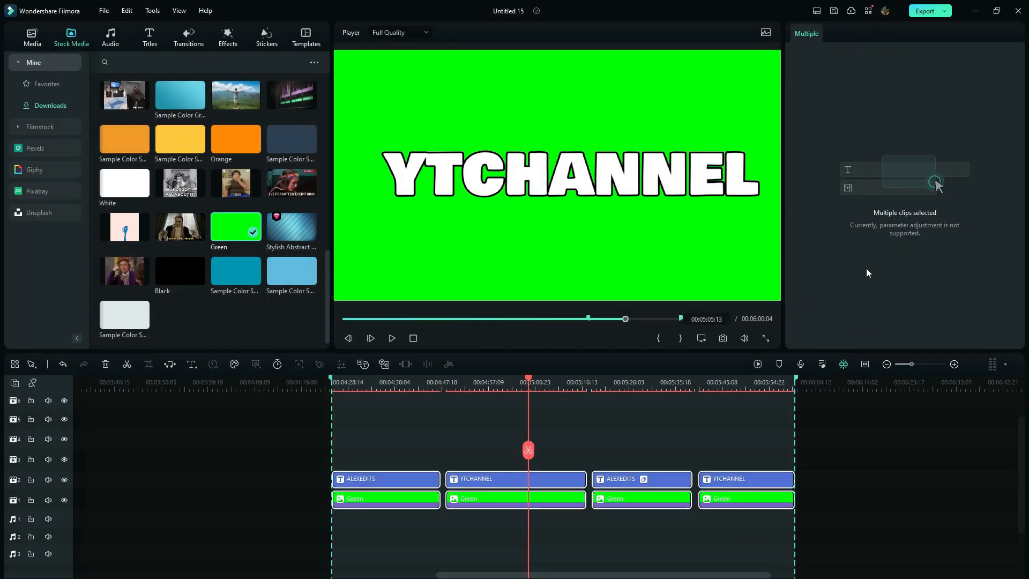
# Export the title sequence as a local 1920x1080, 60 fps MP4.
pyautogui.click(926, 11)
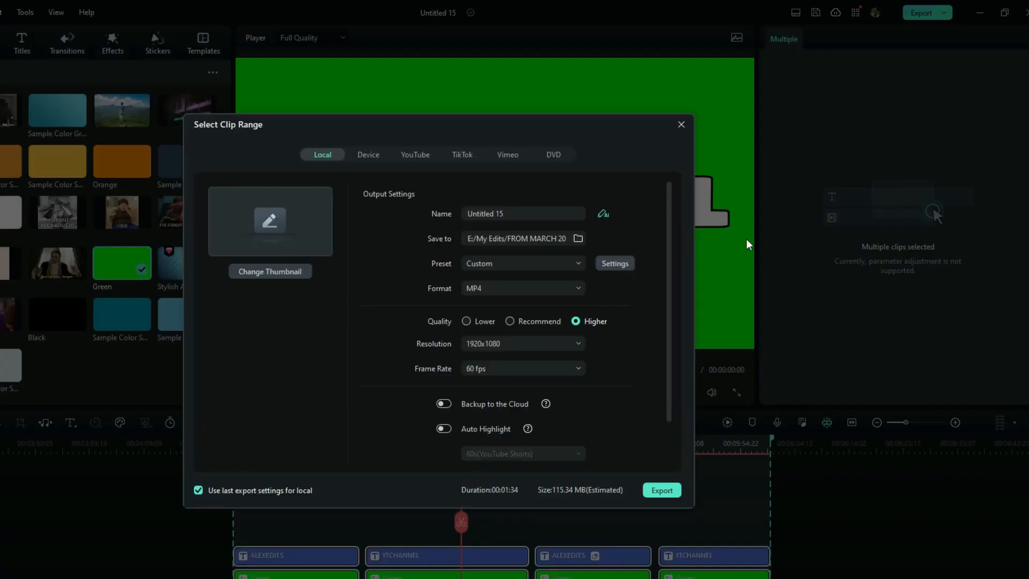
pyautogui.click(661, 489)
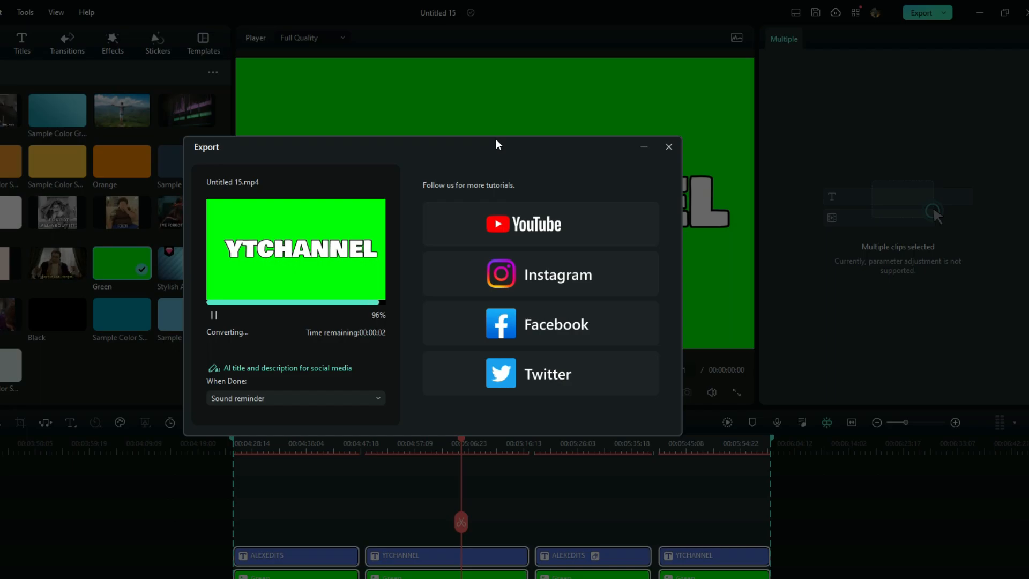
# Close the finished export window.
pyautogui.click(669, 147)
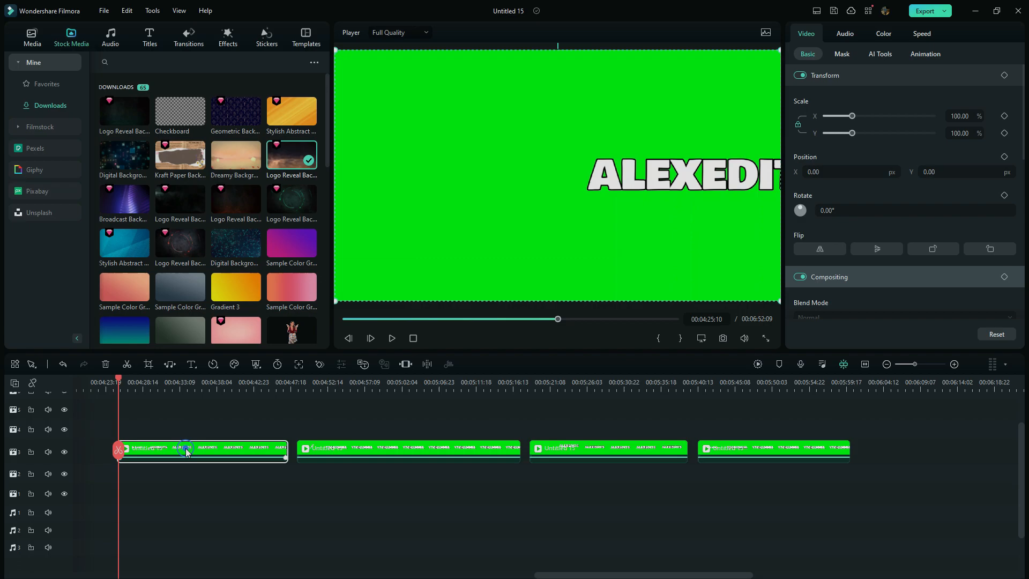
# Copy the chroma key effect from the first title clip and paste it onto the other three.
pyautogui.click(879, 53)
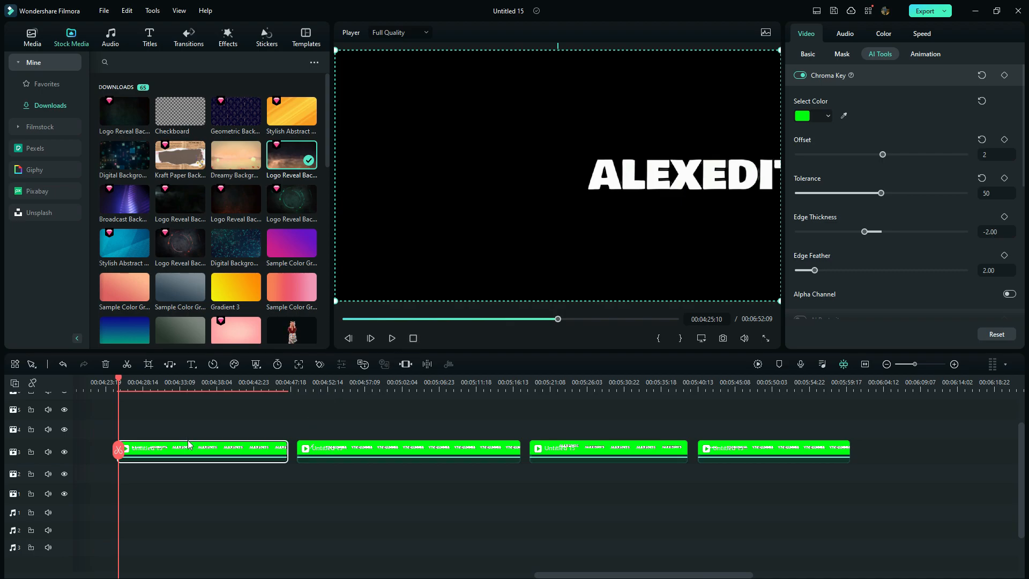
pyautogui.rightClick(200, 452)
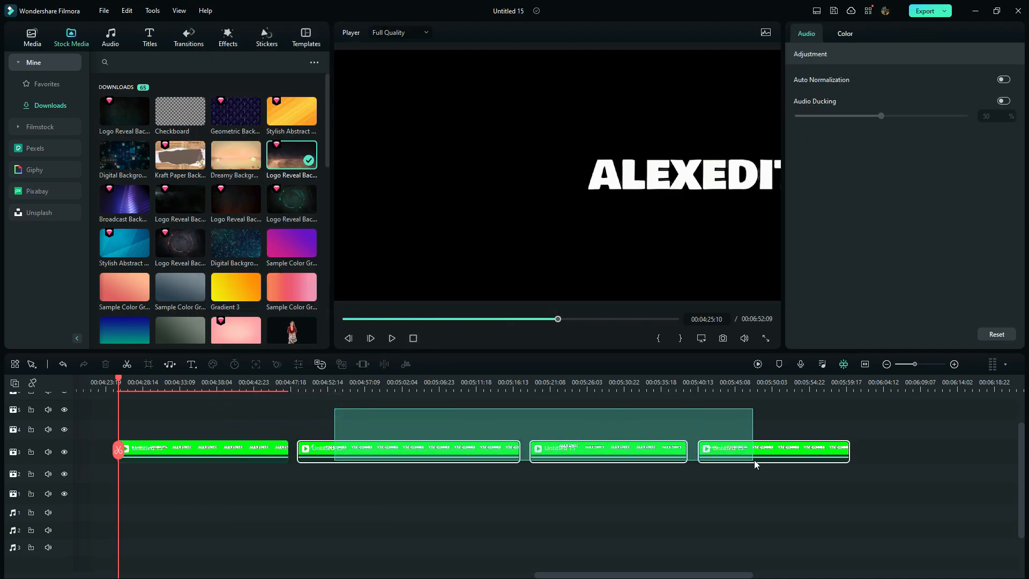
pyautogui.click(664, 452)
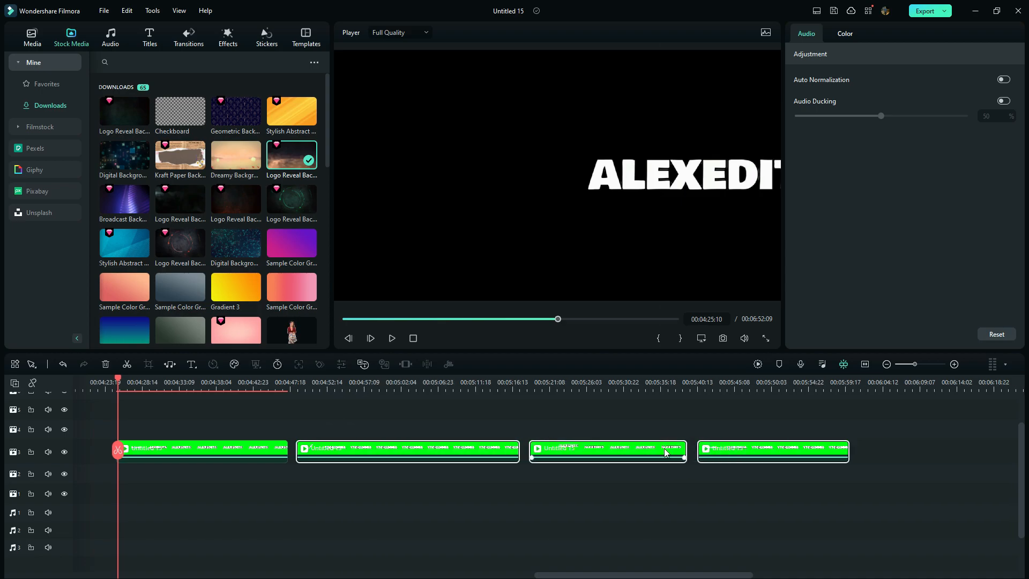
pyautogui.rightClick(665, 451)
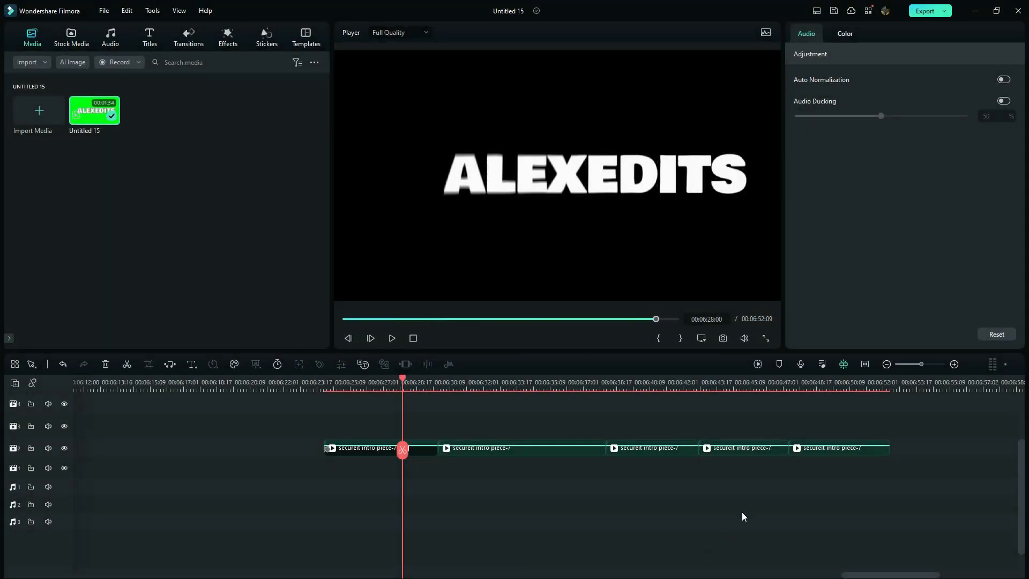
# Place the Logo Reveal Backgrounds stock clips beneath the titles and select the first title clip.
pyautogui.click(71, 38)
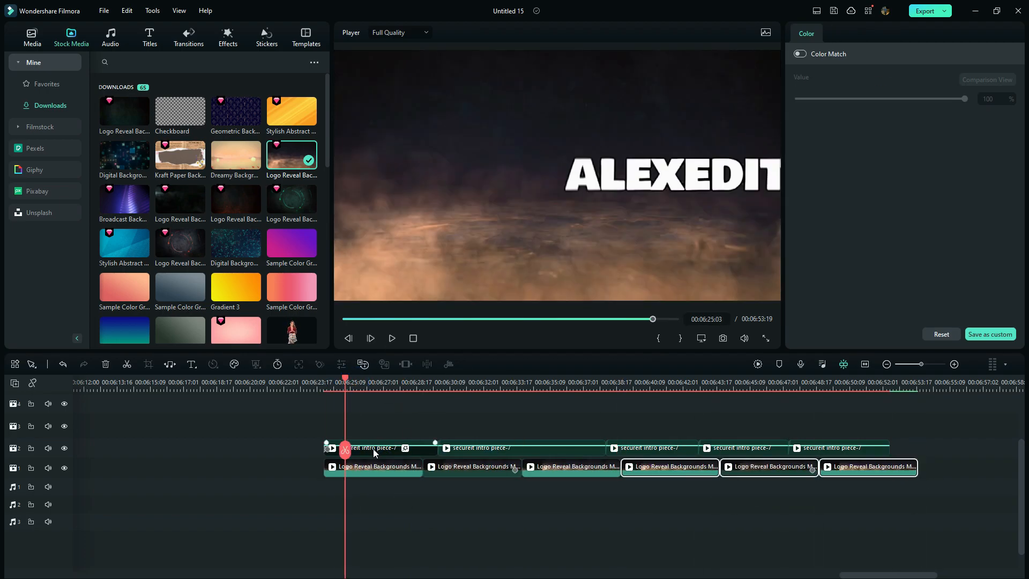
pyautogui.click(380, 447)
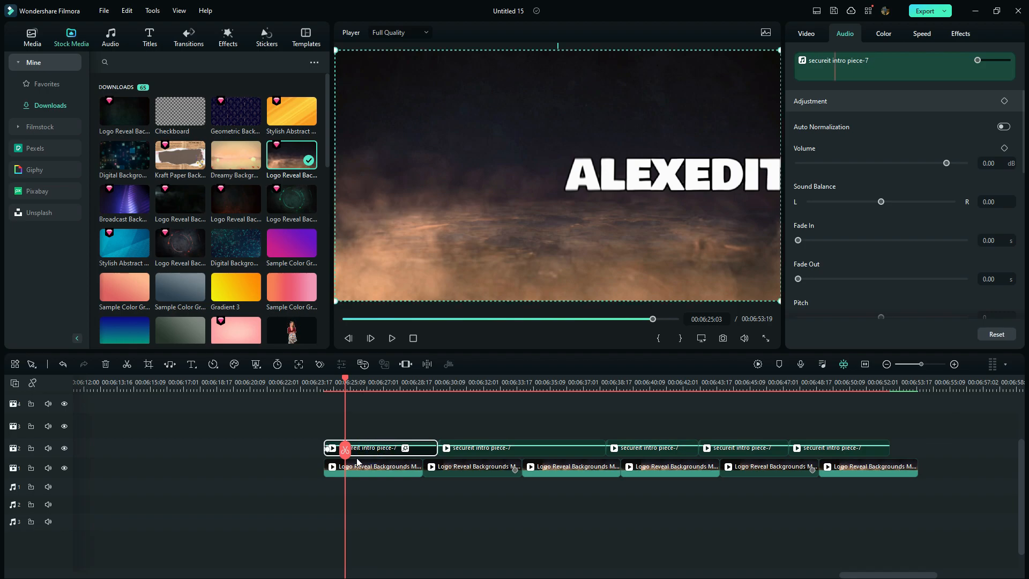
# Show the Speed Ramping presets for the first ALEXEDITS clip.
pyautogui.click(920, 33)
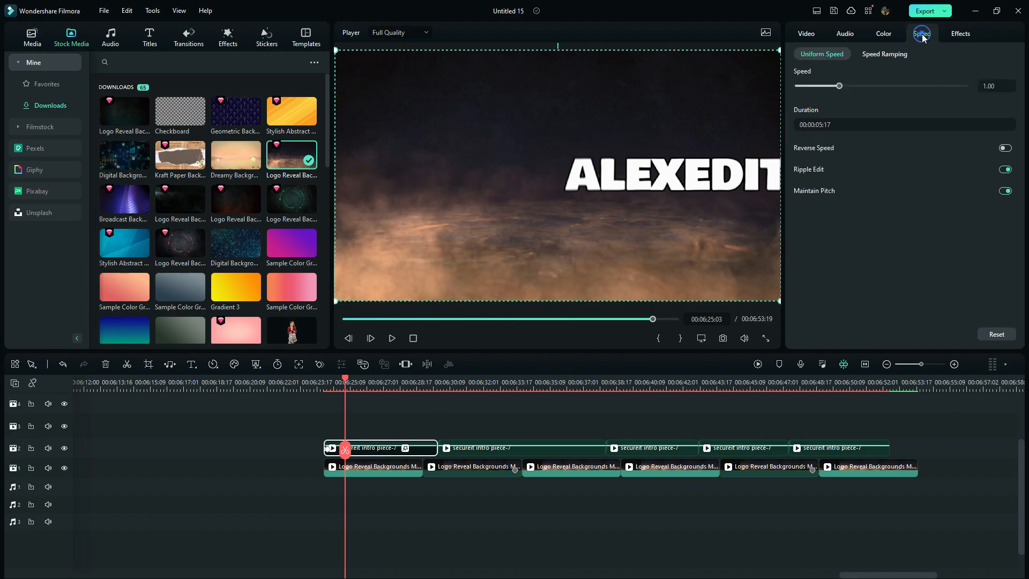
pyautogui.click(883, 54)
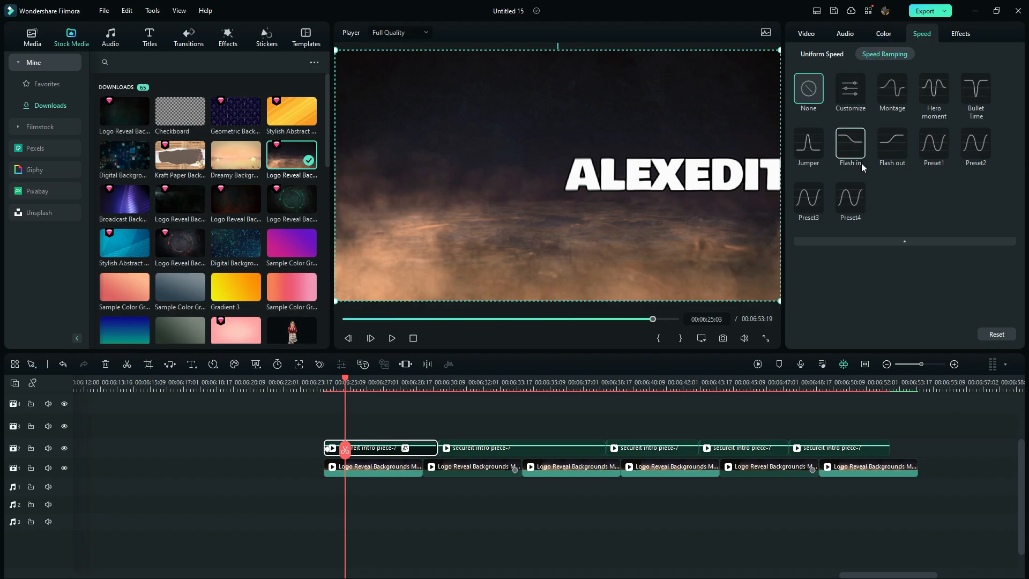
pyautogui.moveTo(922, 211)
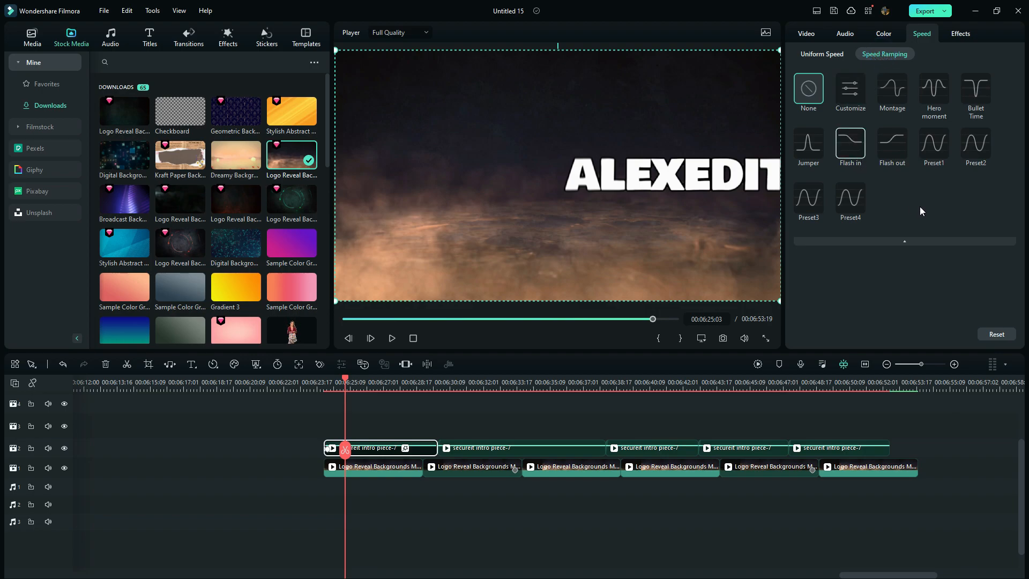
pyautogui.moveTo(850, 200)
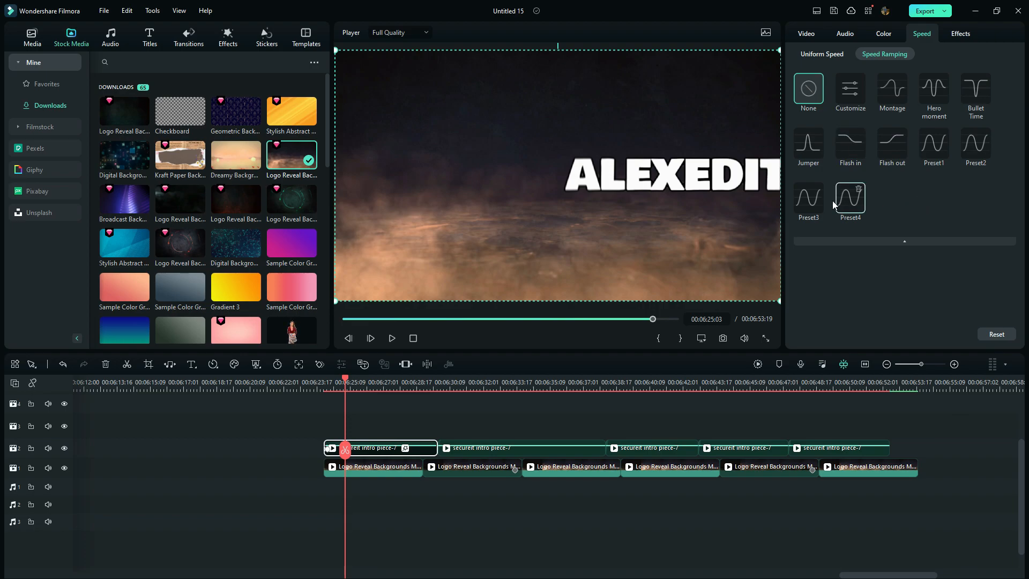
pyautogui.moveTo(852, 204)
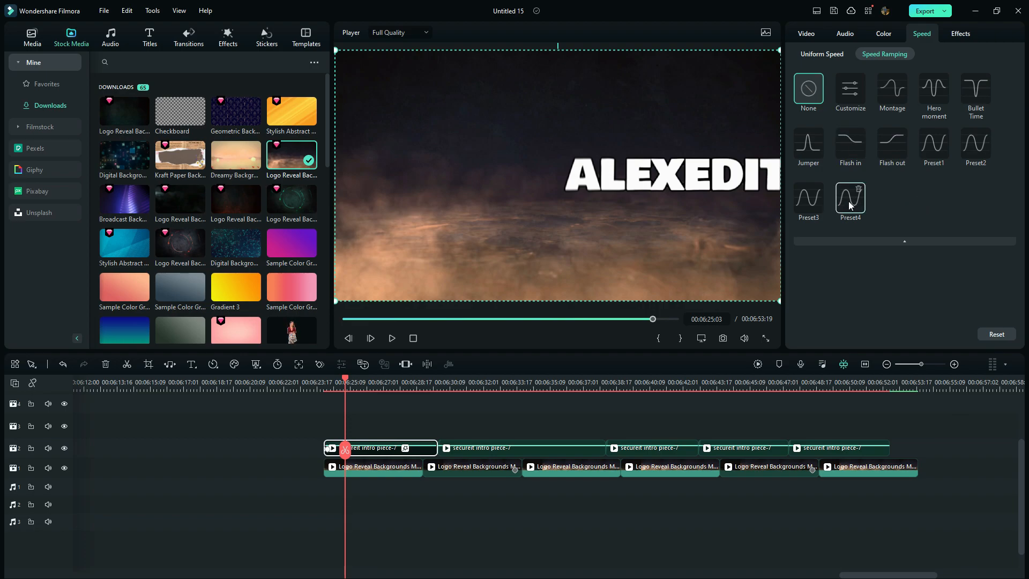
pyautogui.moveTo(850, 200)
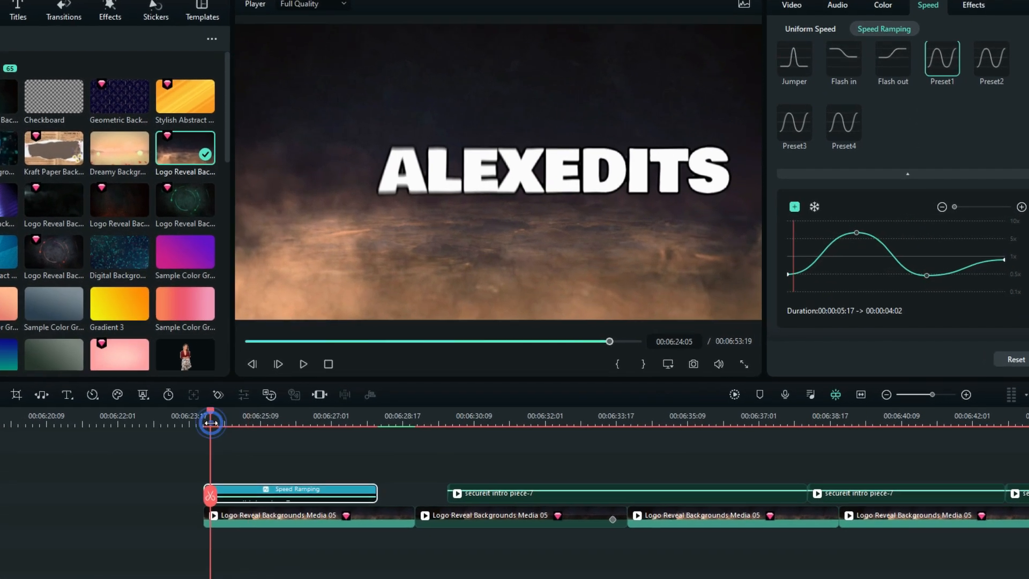
# Speed-ramp the YTCHANNEL clip to about three seconds and play back the titles.
pyautogui.click(302, 364)
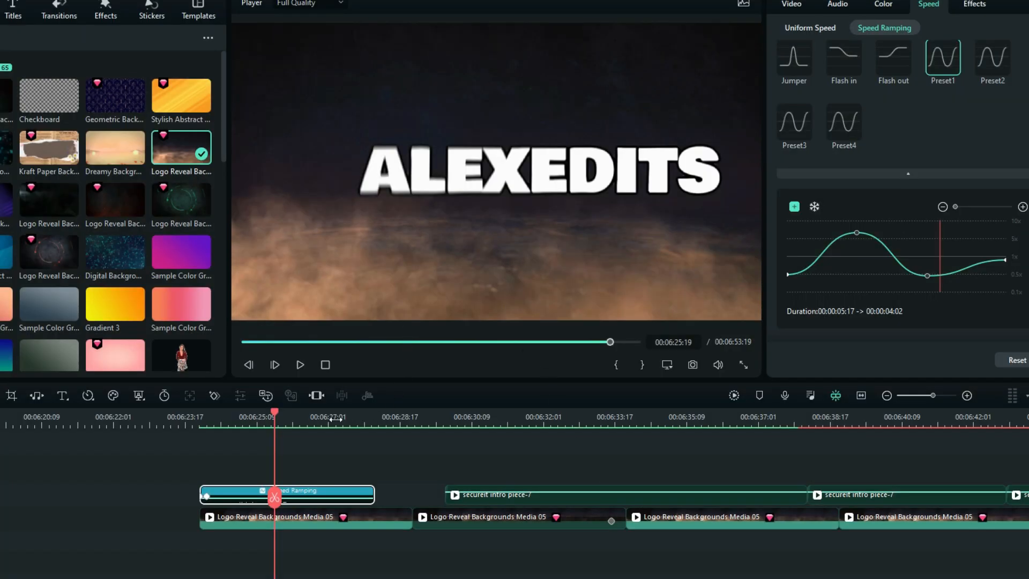
pyautogui.click(299, 365)
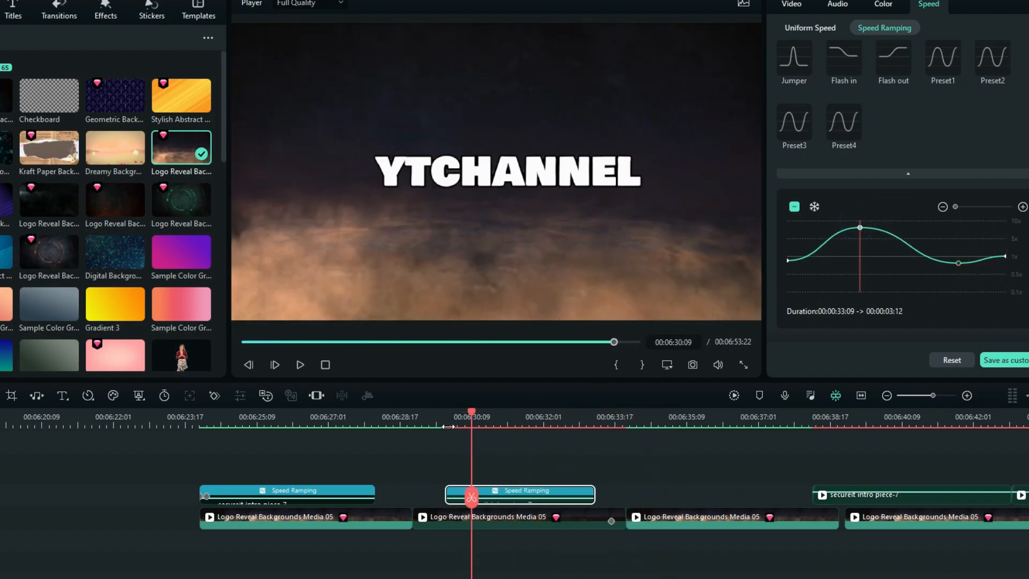
pyautogui.click(300, 365)
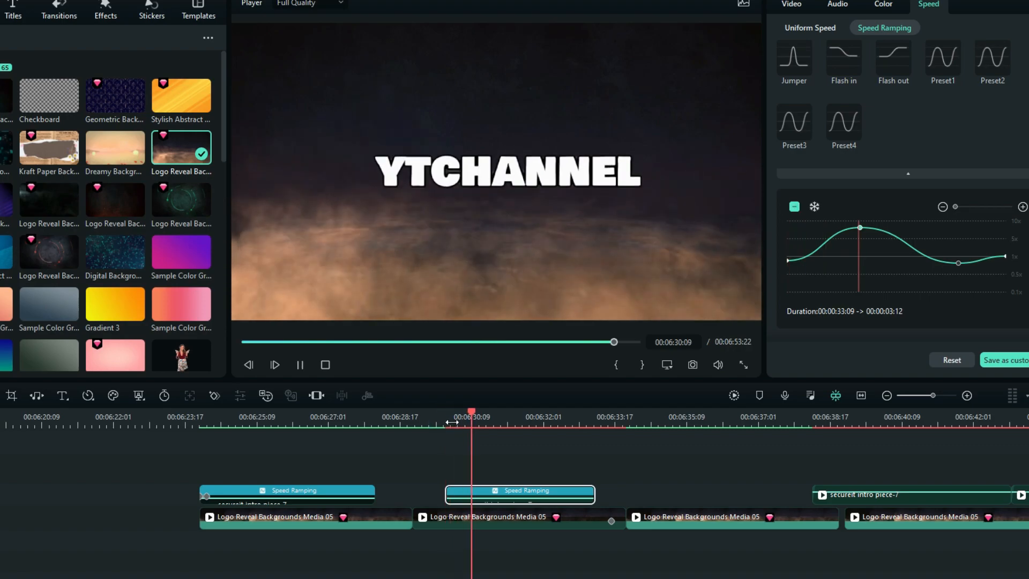